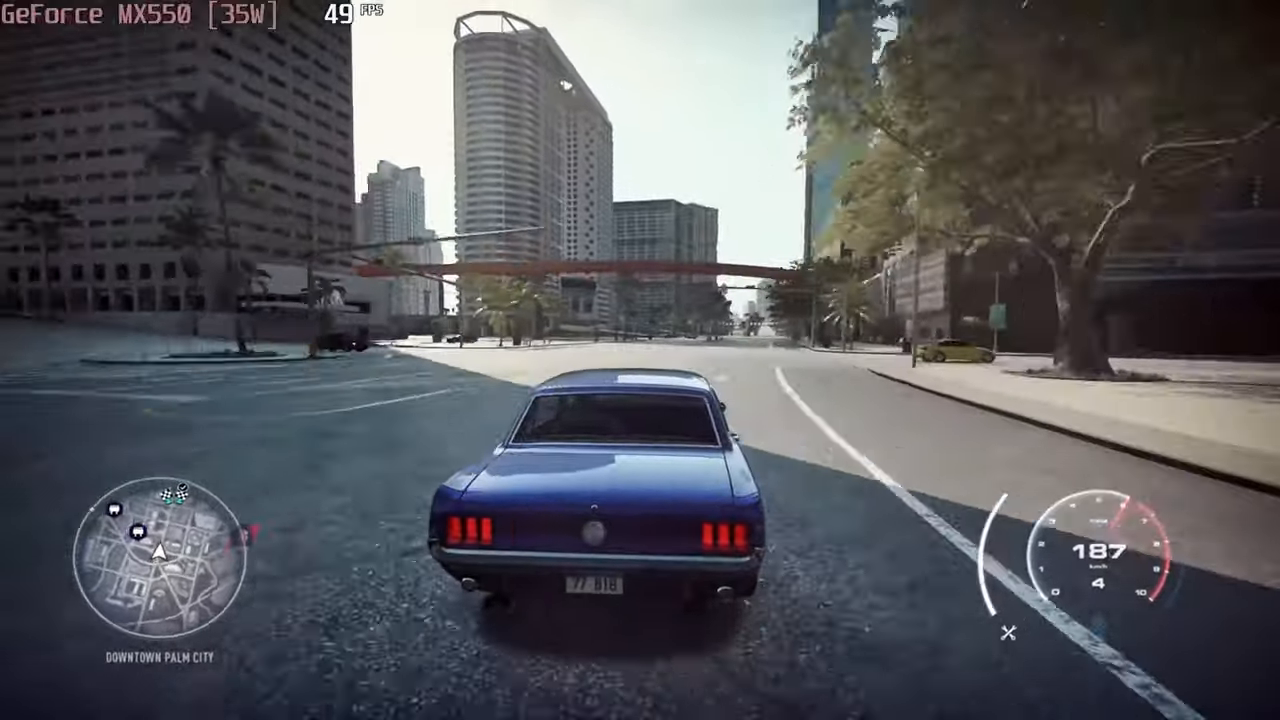
{"action": "key", "text": "w"}
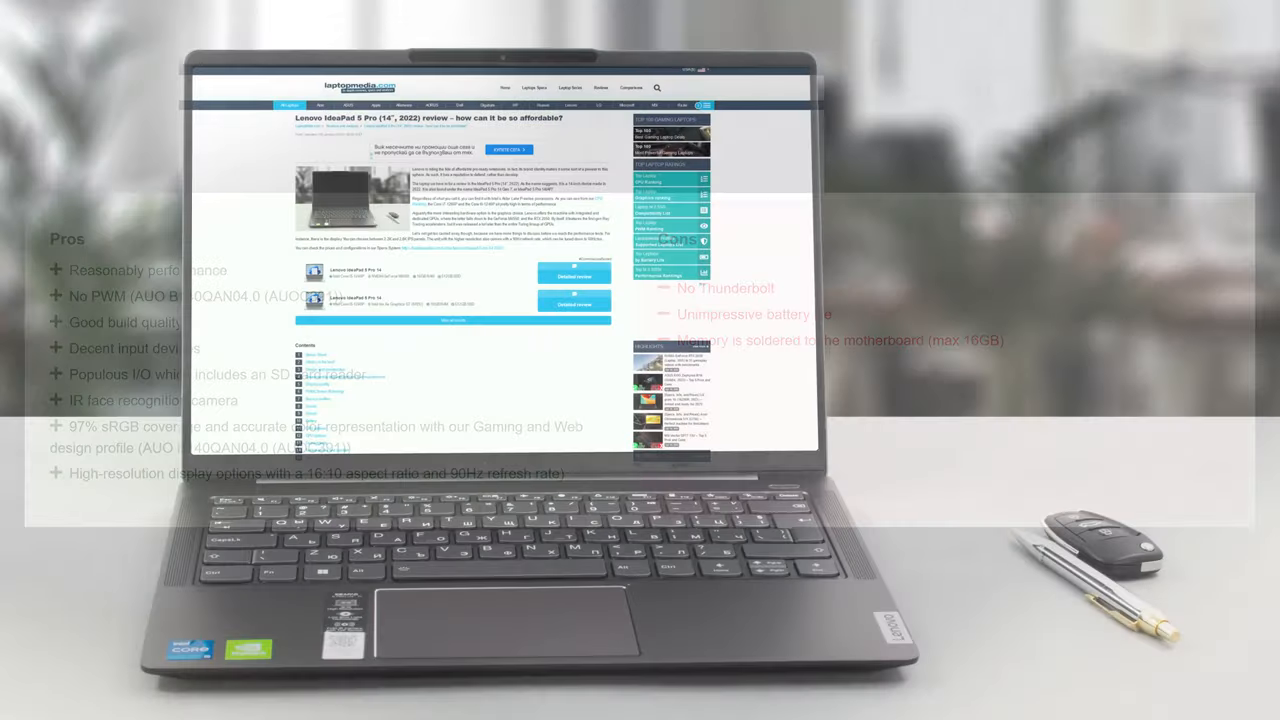
{"action": "scroll", "scroll_direction": "down", "scroll_amount": 3}
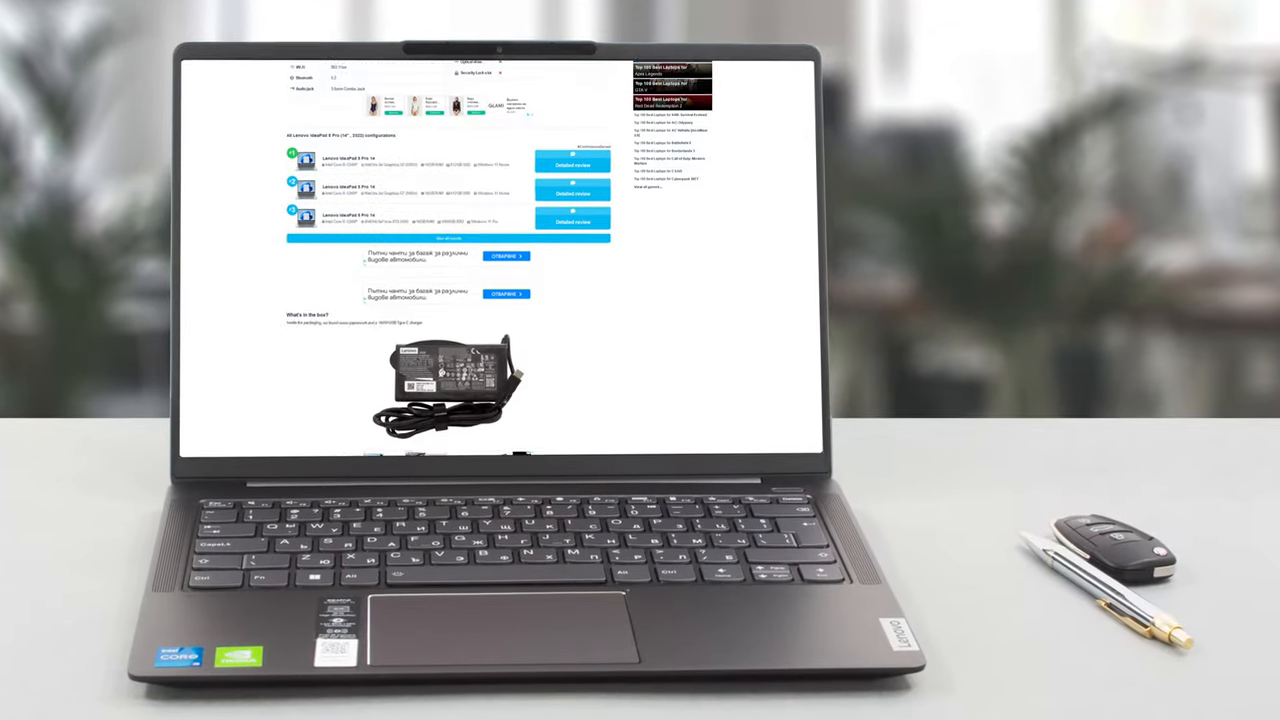
{"action": "scroll", "scroll_direction": "down", "scroll_amount": 3}
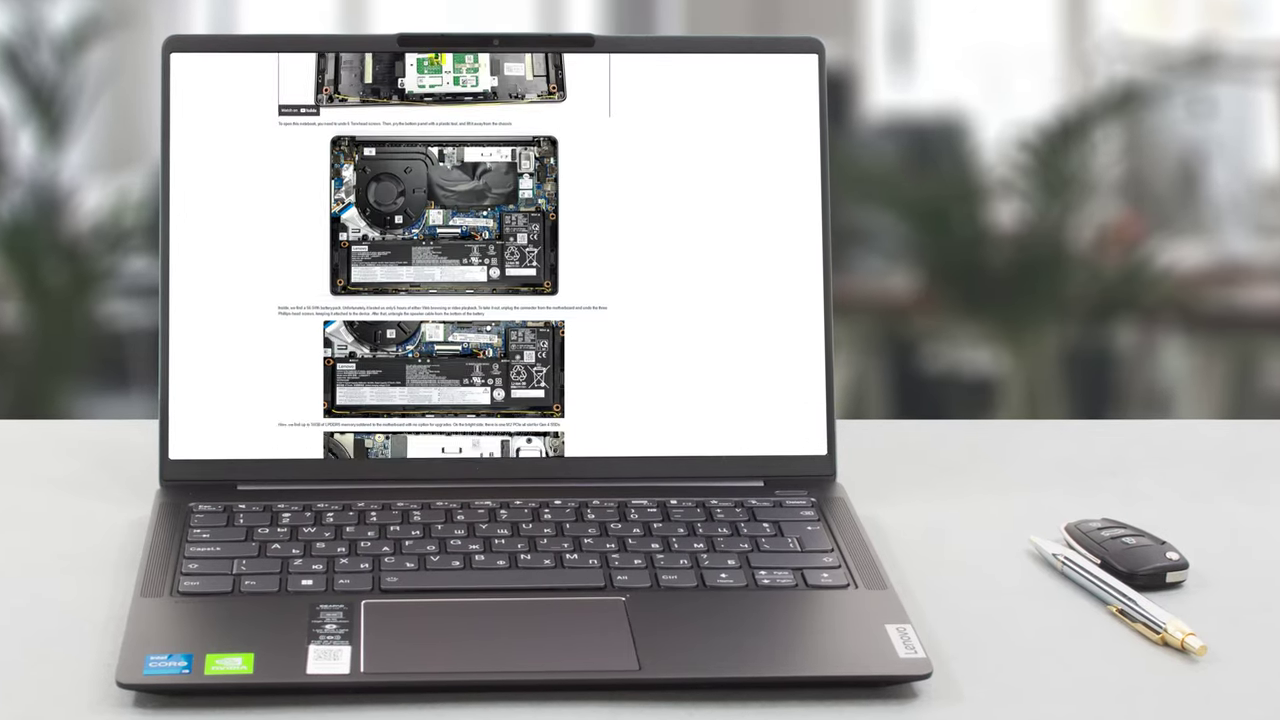
{"action": "scroll", "scroll_direction": "down", "scroll_amount": 3}
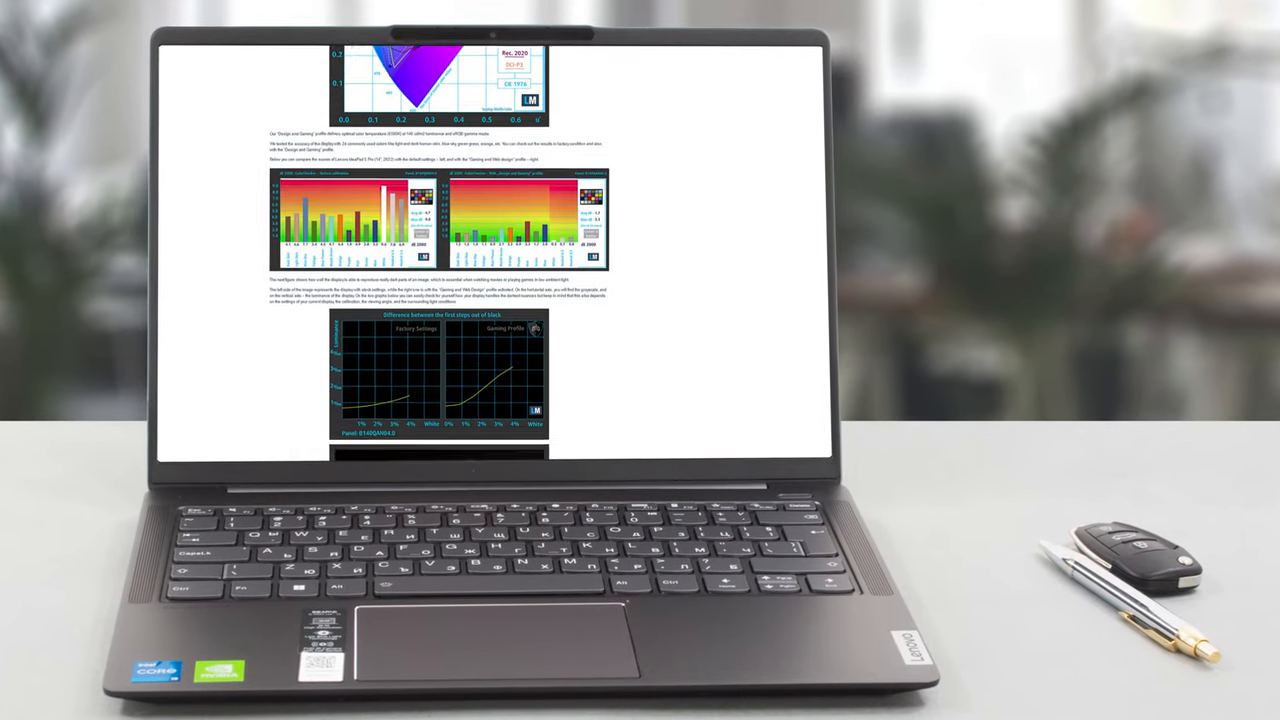
{"action": "scroll", "scroll_direction": "down", "scroll_amount": 3}
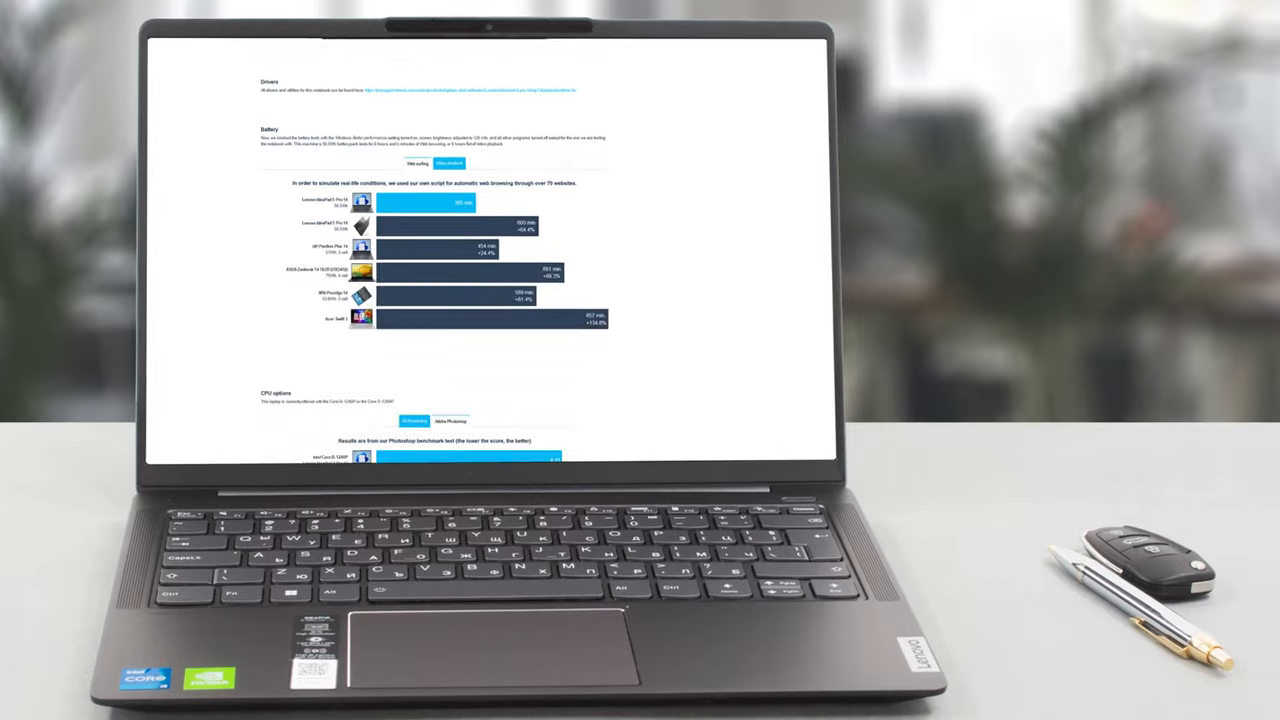